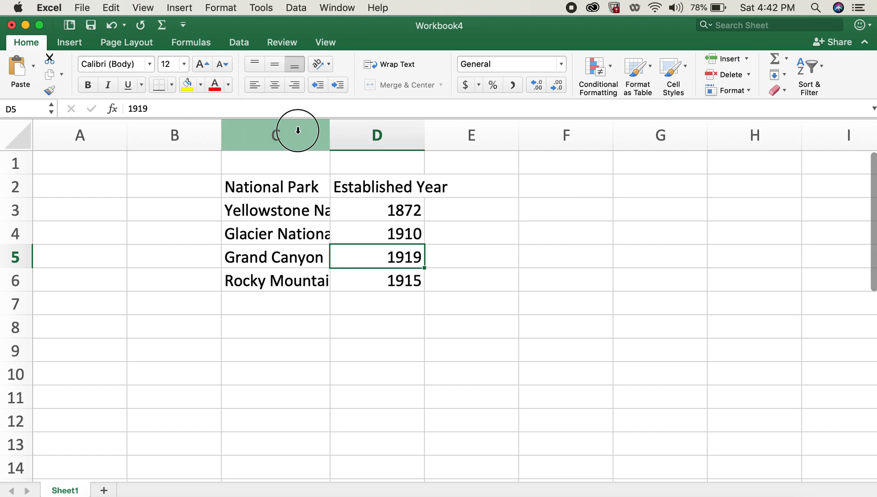
Select column C and AutoFit it to the longest national park name.
left_click(296, 210)
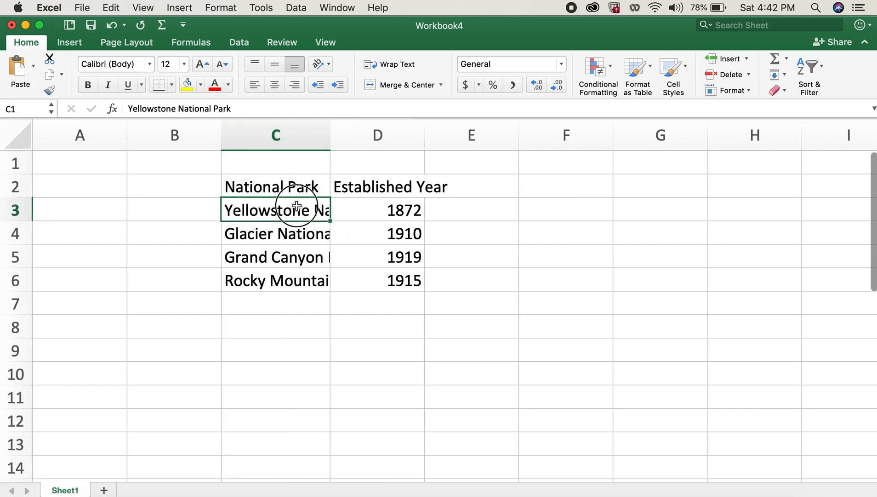
left_click_drag(276, 210, 275, 280)
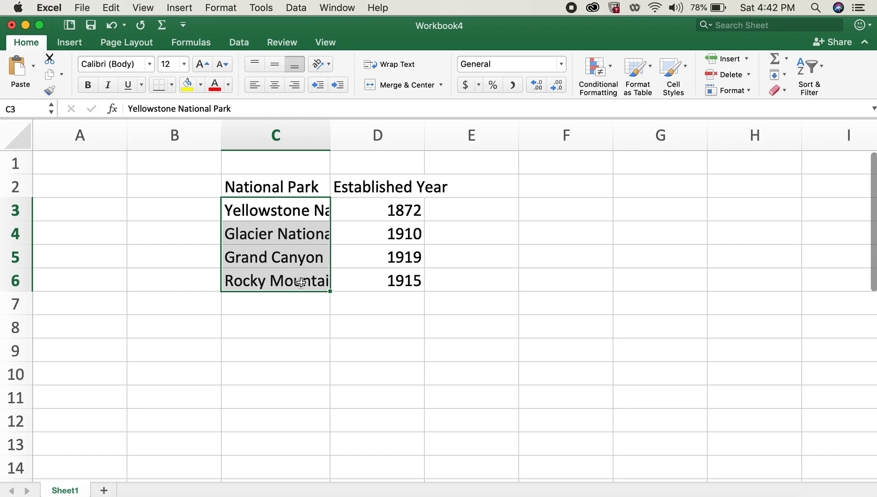
mouse_move(331, 219)
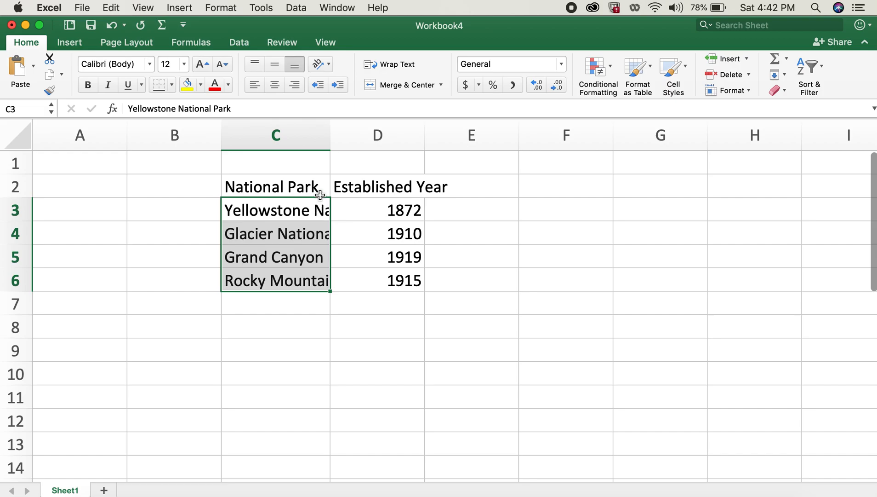
mouse_move(319, 176)
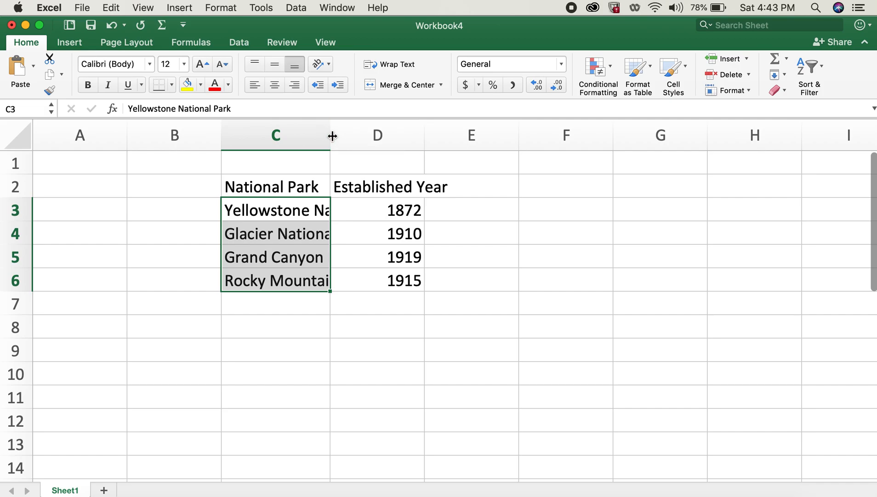
left_click(276, 135)
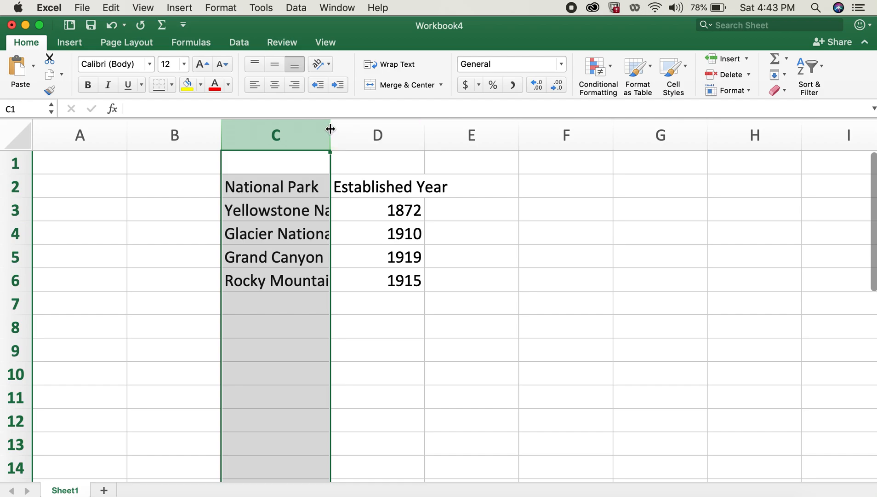
left_click_drag(330, 135, 444, 134)
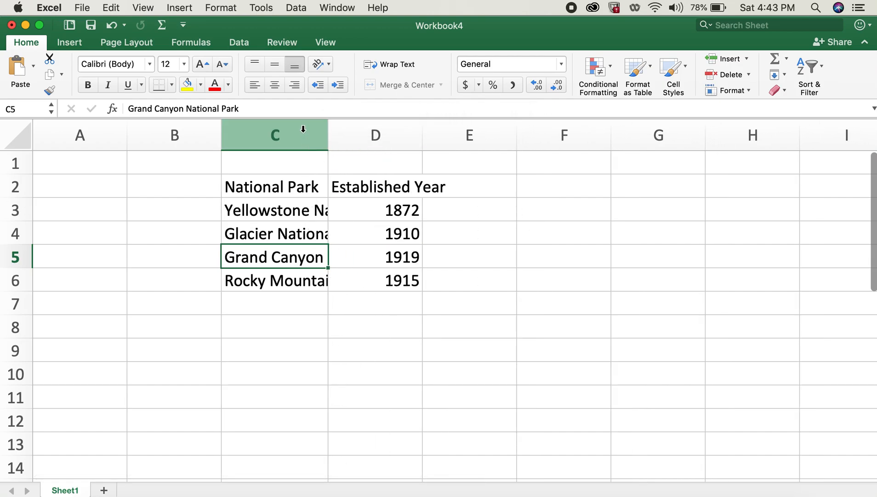
left_click(222, 8)
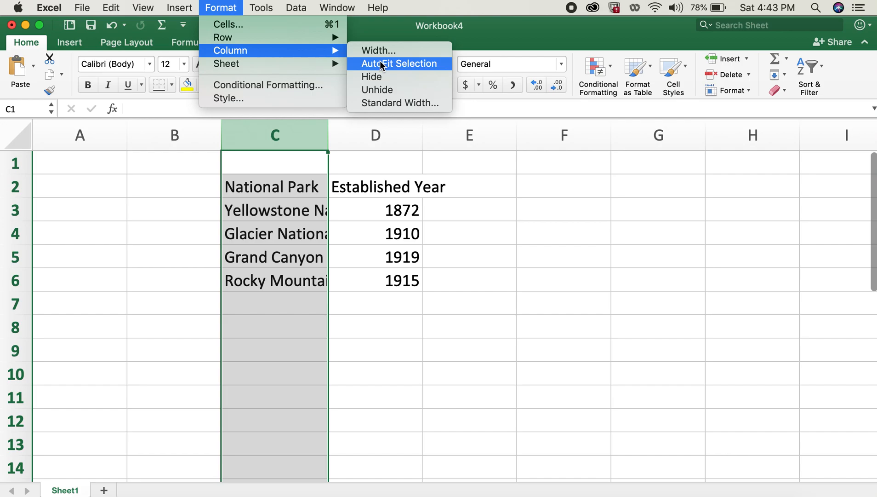
left_click(399, 63)
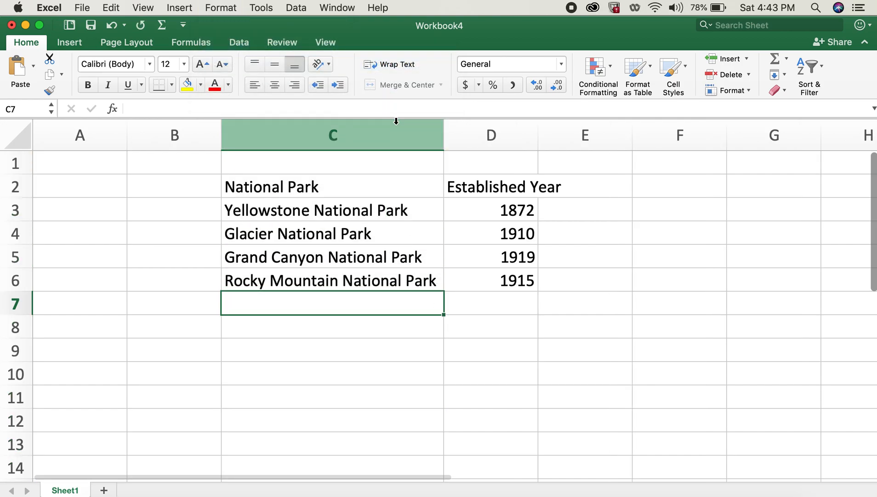
Shrink column C so the park names are cut off, then select the column.
left_click_drag(442, 134, 338, 134)
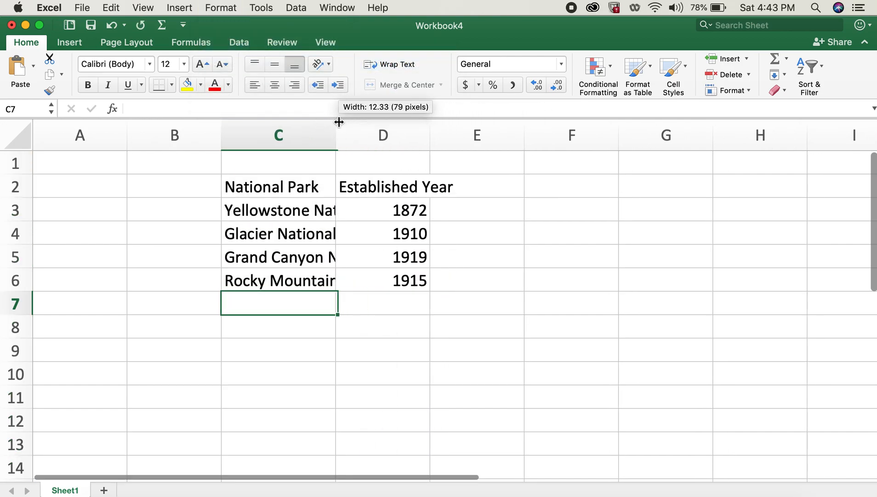
left_click(221, 8)
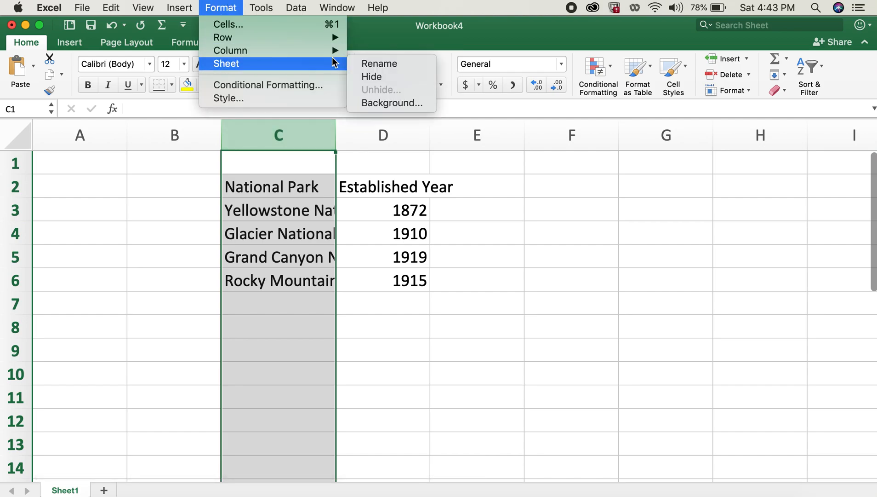
mouse_move(230, 50)
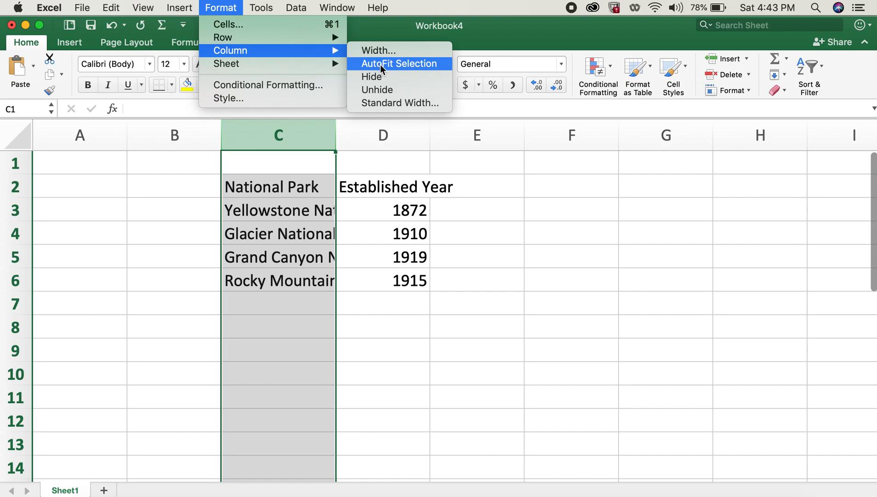
mouse_move(387, 69)
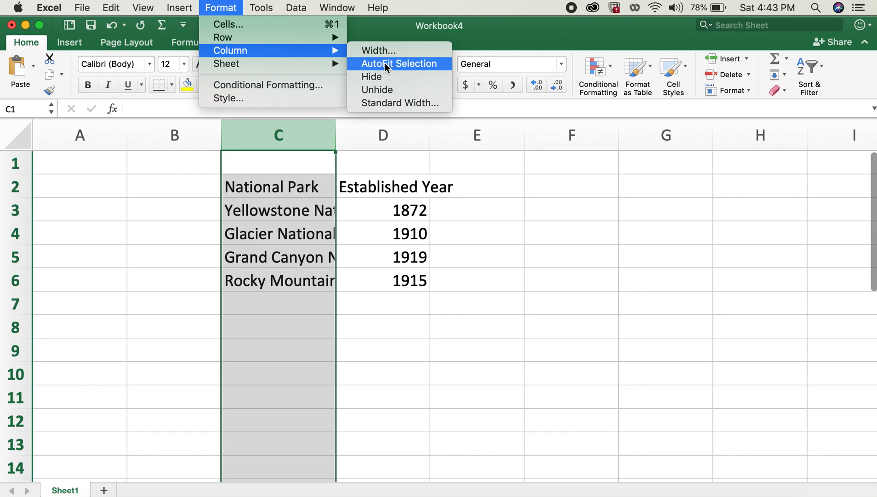
mouse_move(415, 71)
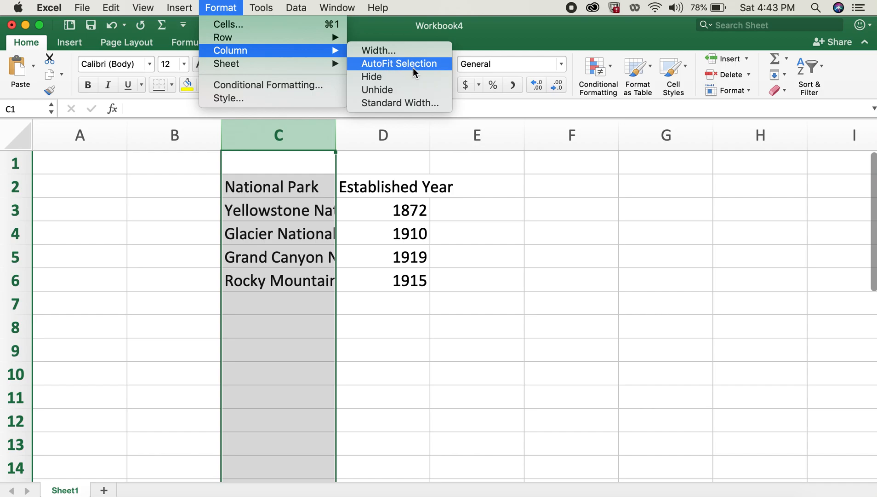
mouse_move(442, 66)
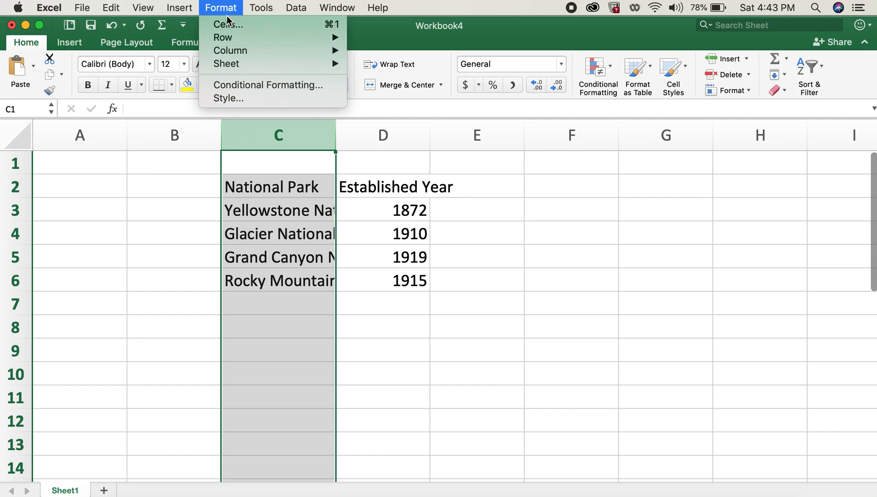
left_click(143, 7)
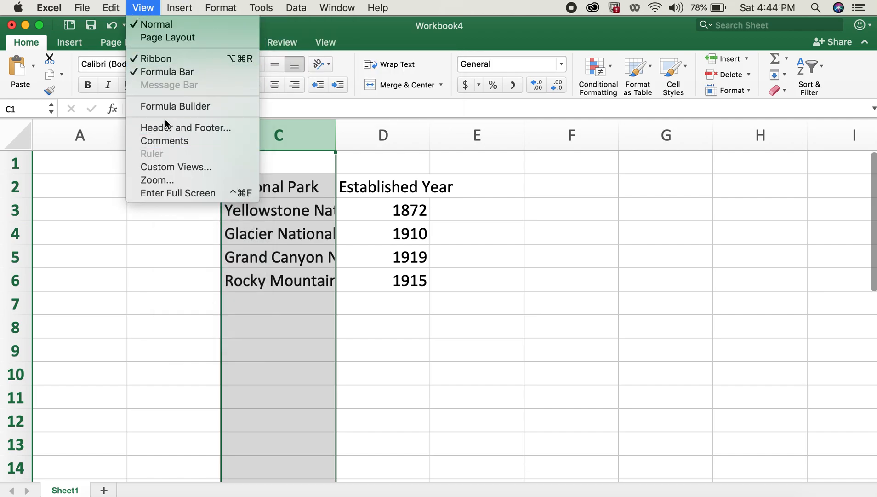
left_click(180, 8)
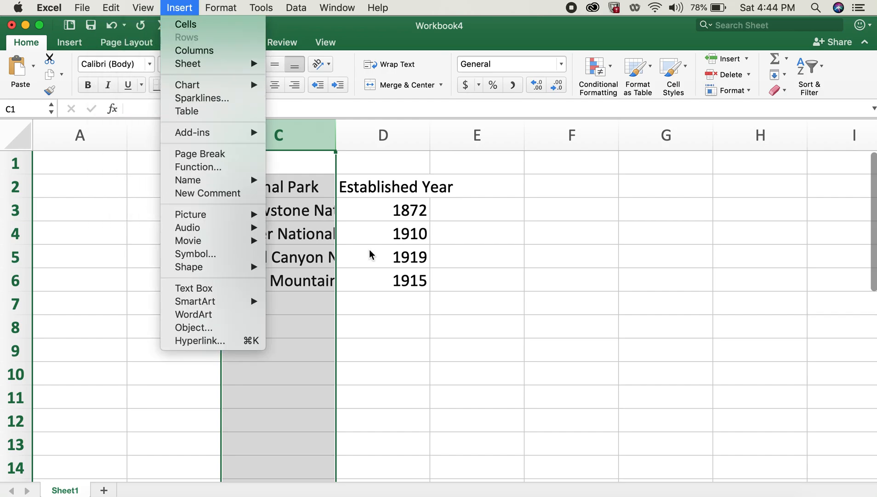
left_click(570, 303)
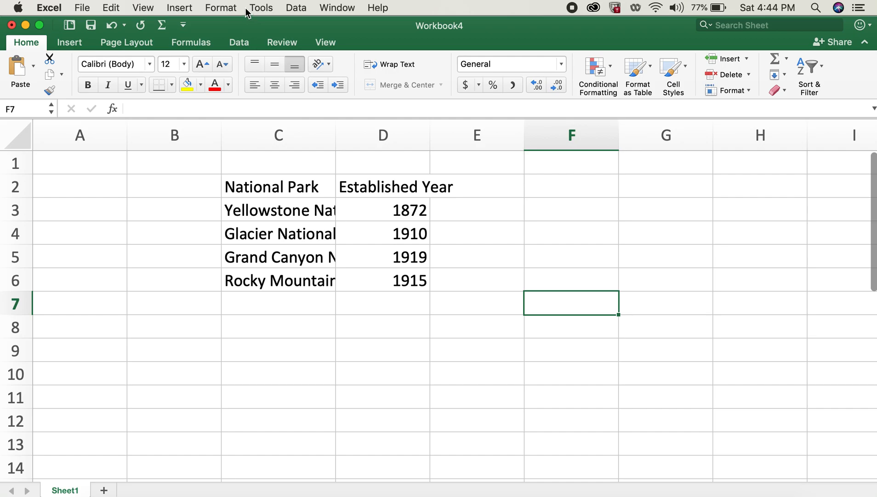
mouse_move(346, 183)
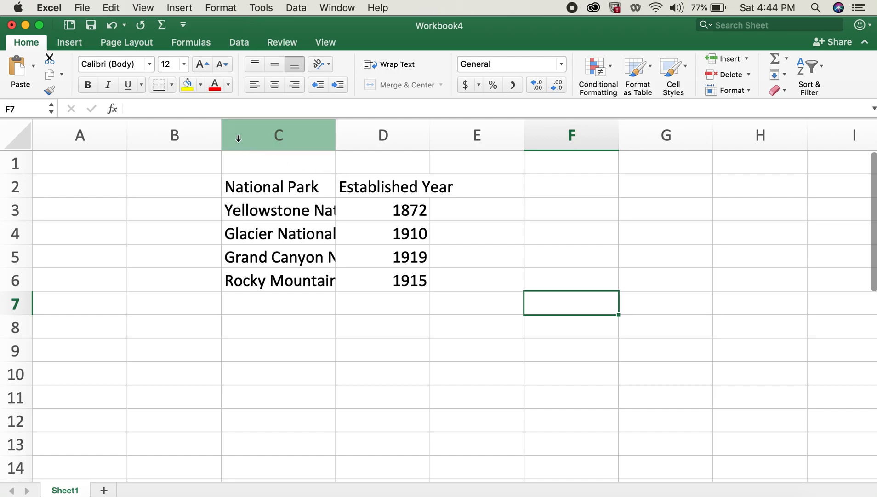
mouse_move(28, 16)
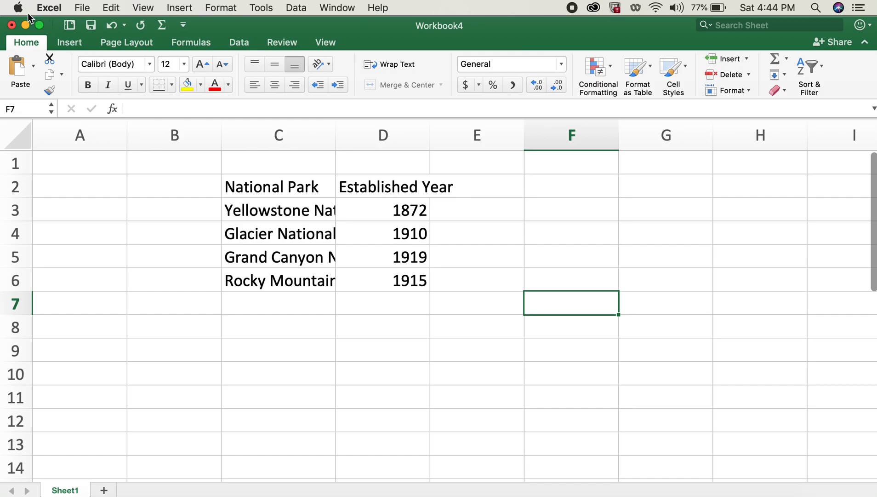
mouse_move(19, 8)
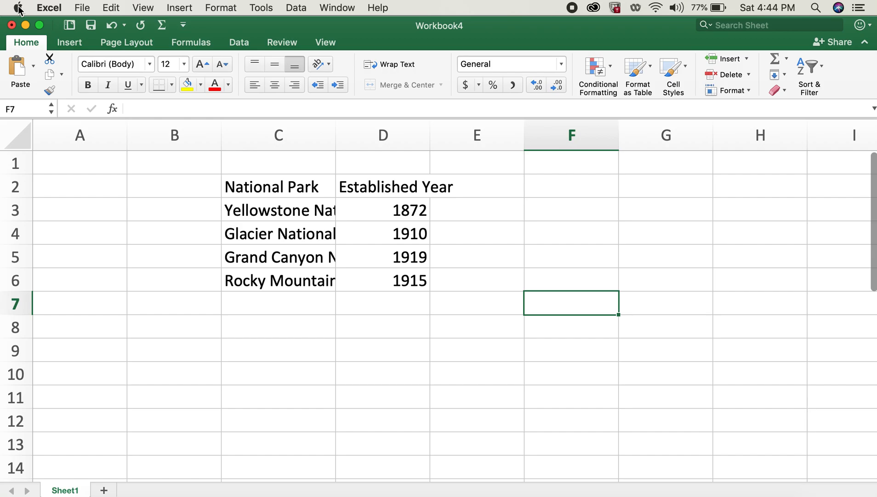
Open System Preferences > Keyboard > Shortcuts and show the App Shortcuts list.
left_click(18, 7)
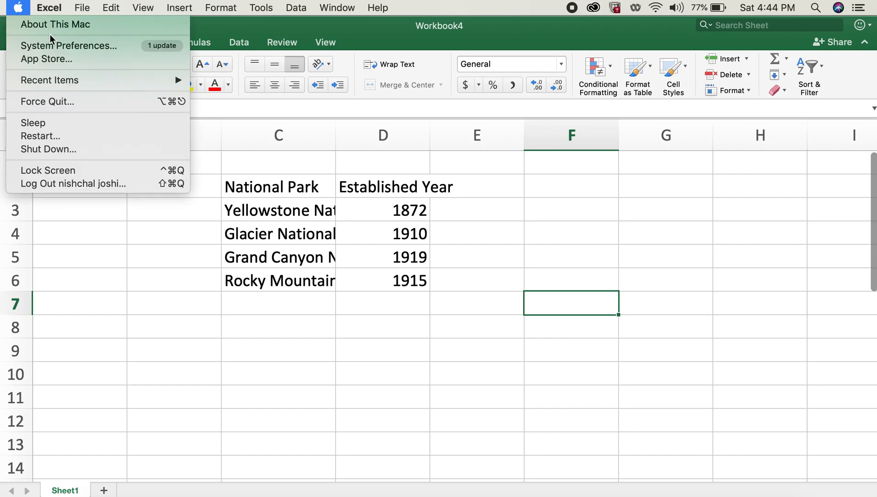
left_click(70, 45)
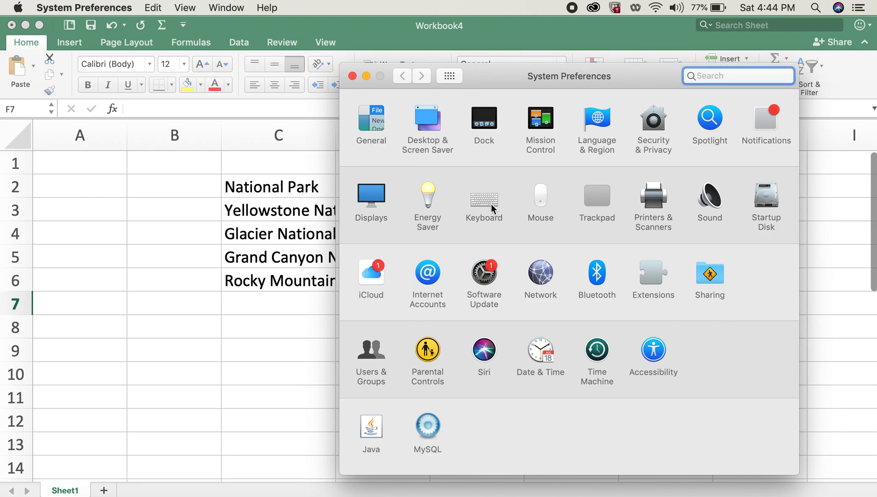
left_click(485, 195)
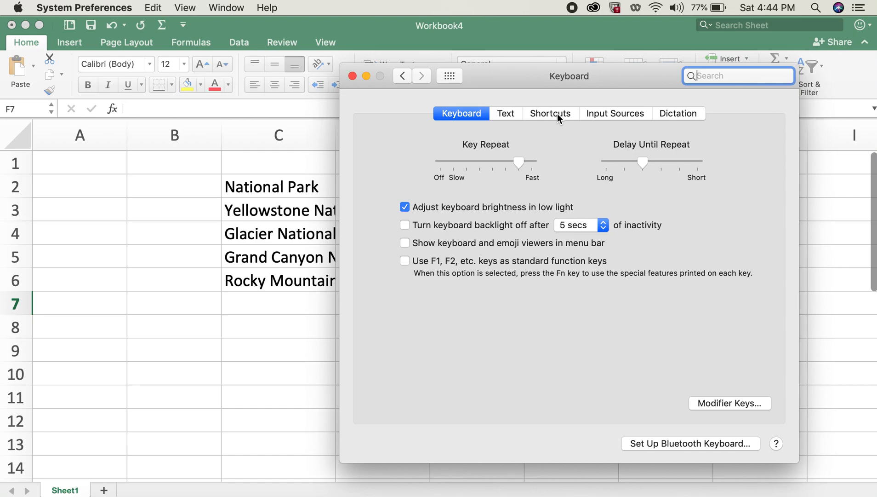
left_click(551, 114)
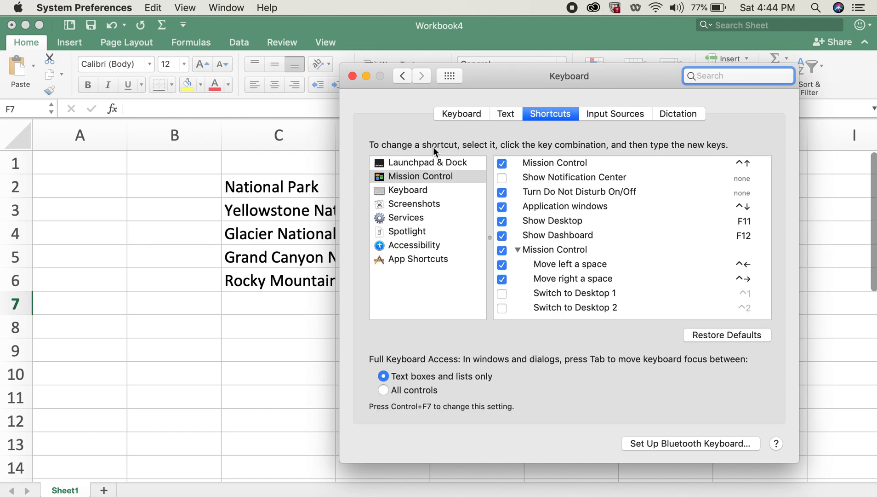
mouse_move(427, 265)
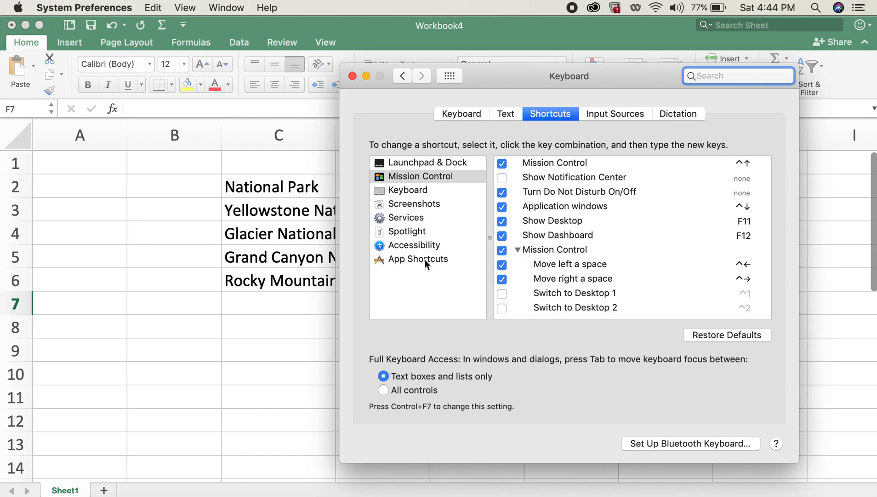
mouse_move(424, 247)
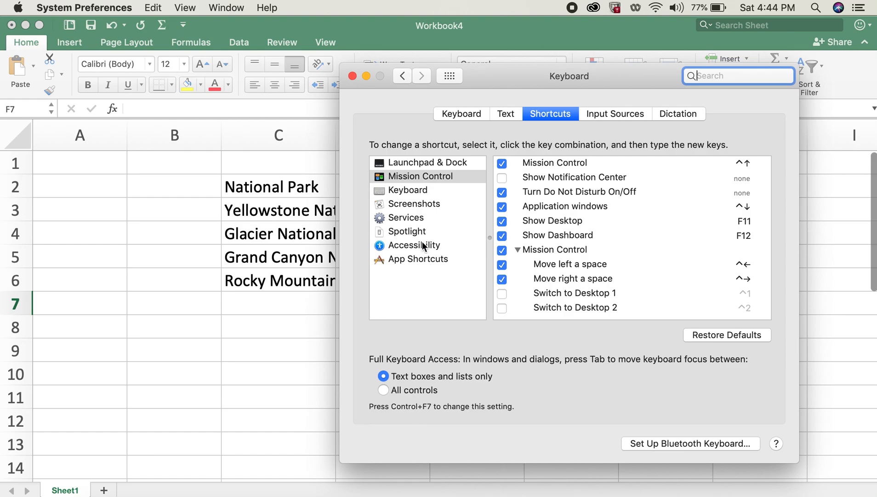
left_click(418, 259)
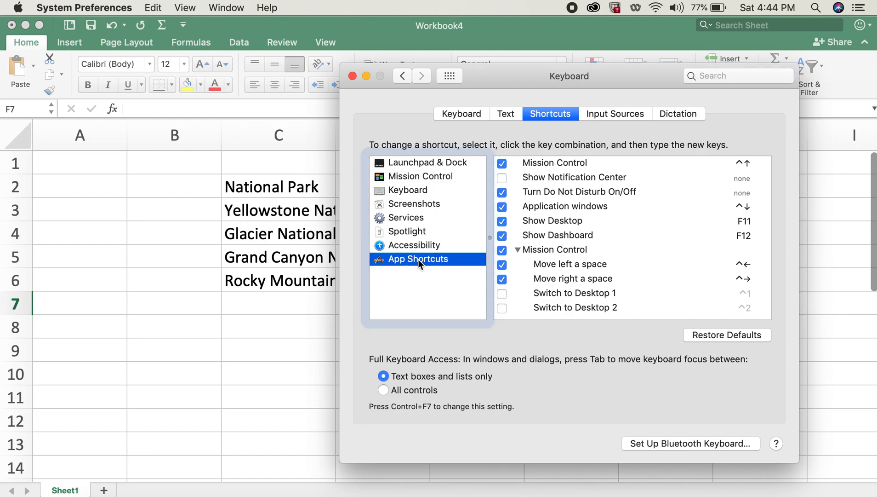
left_click(419, 259)
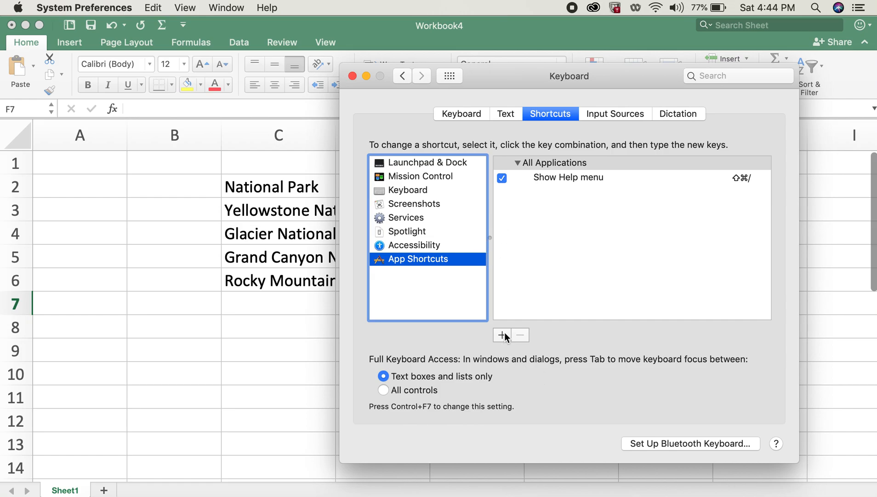
Add a new app shortcut and choose Microsoft Excel as its application.
left_click(502, 335)
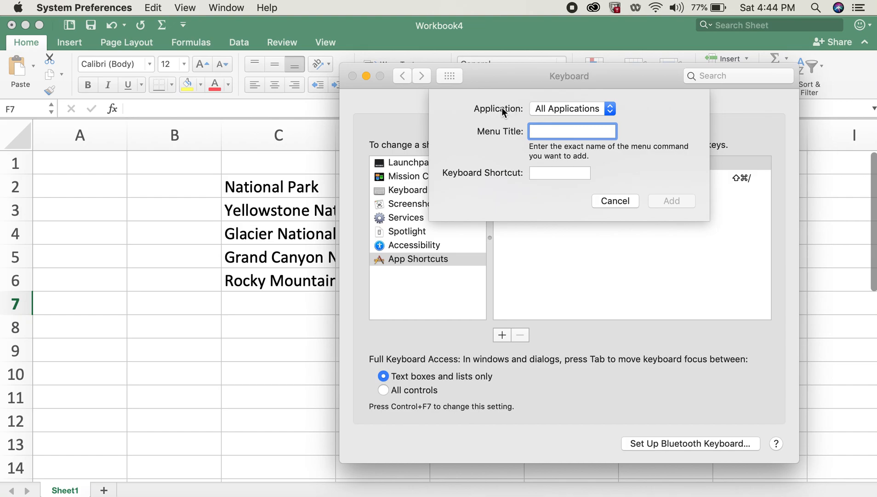
left_click(572, 108)
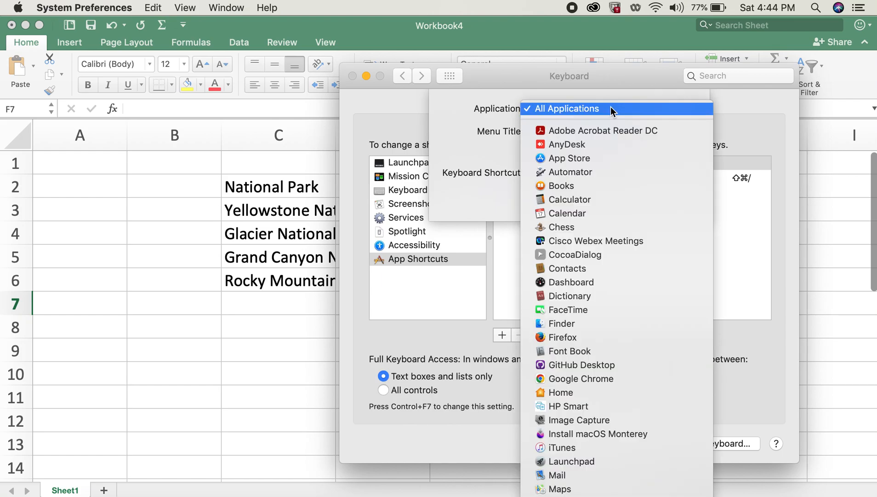
scroll("down", 3)
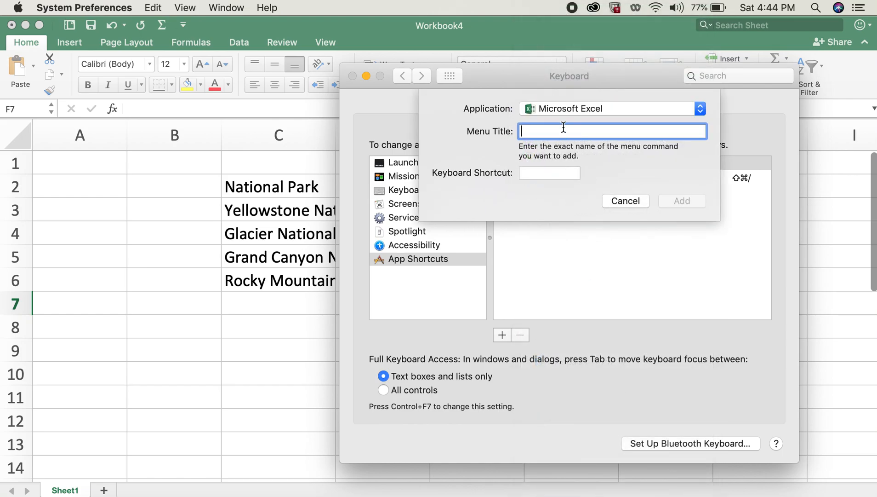
mouse_move(592, 204)
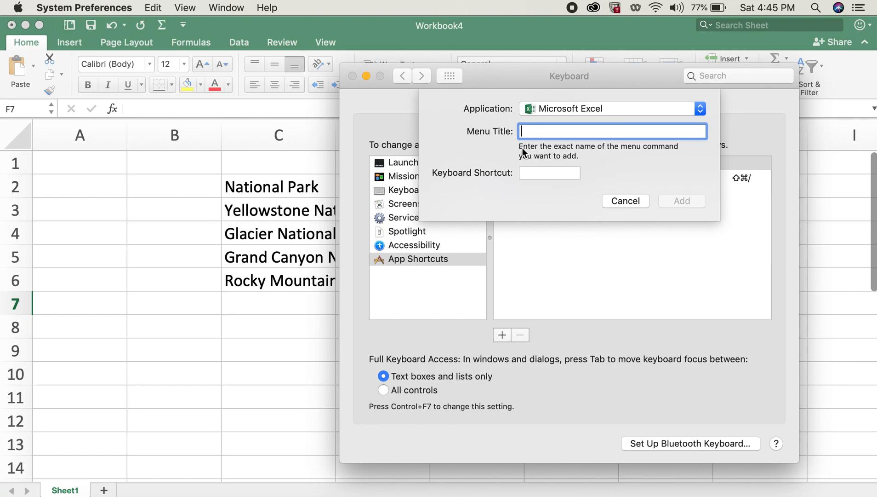
mouse_move(649, 158)
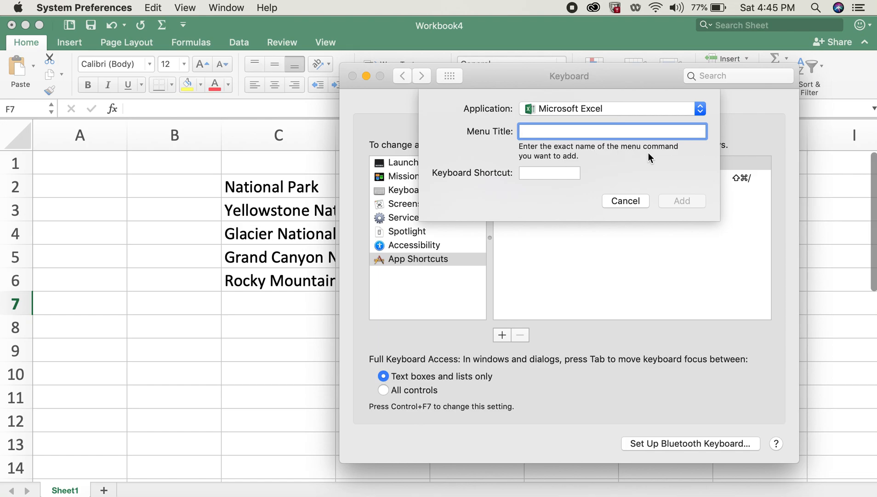
mouse_move(839, 264)
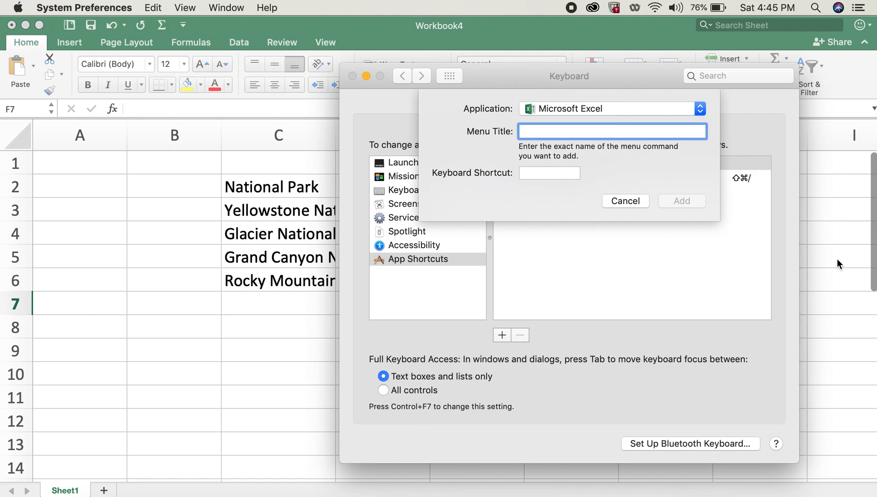
Add an Excel shortcut with menu title 'AutoFit Selection' and keys Shift-Cmd-A.
type("AutoFit Sele")
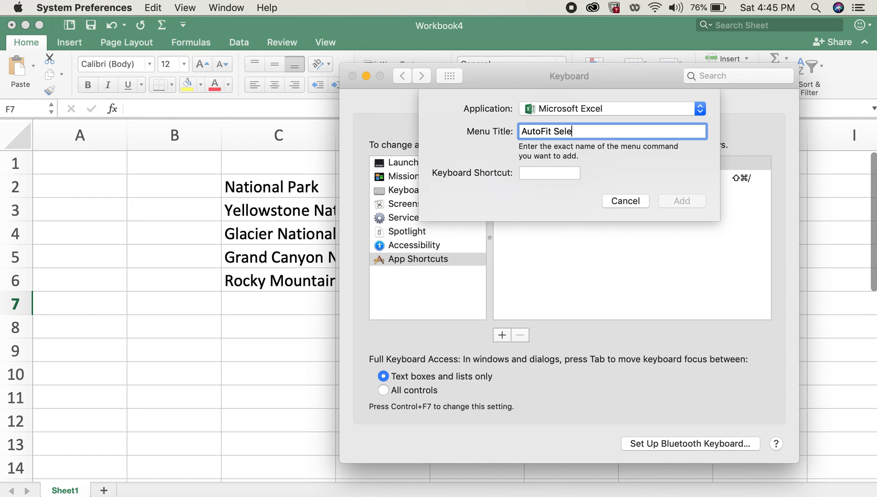
type("ction")
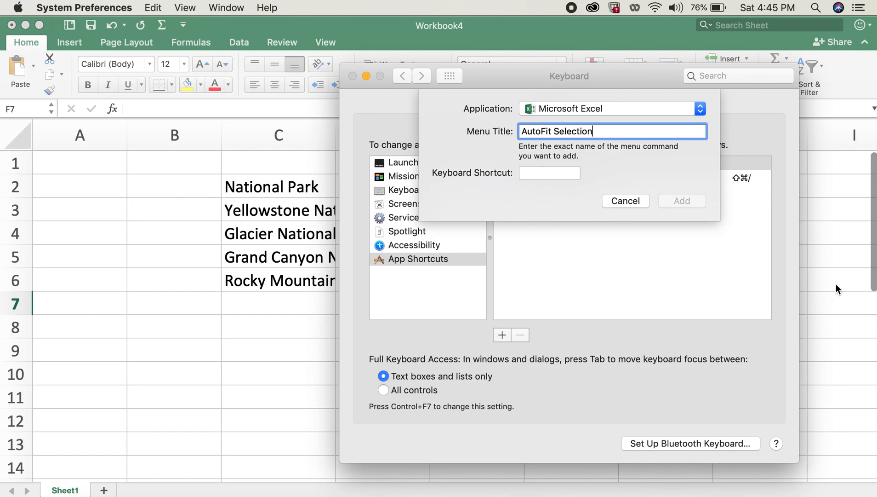
left_click(549, 173)
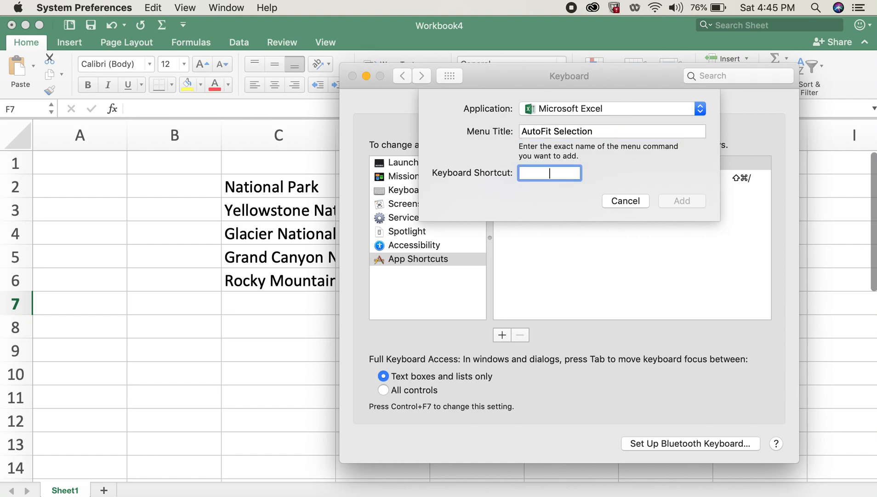
key("shift+cmd+a")
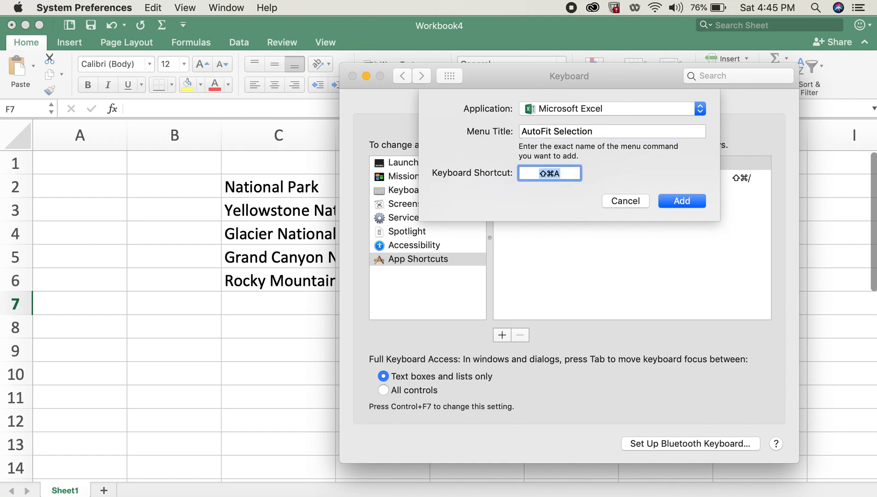
mouse_move(547, 186)
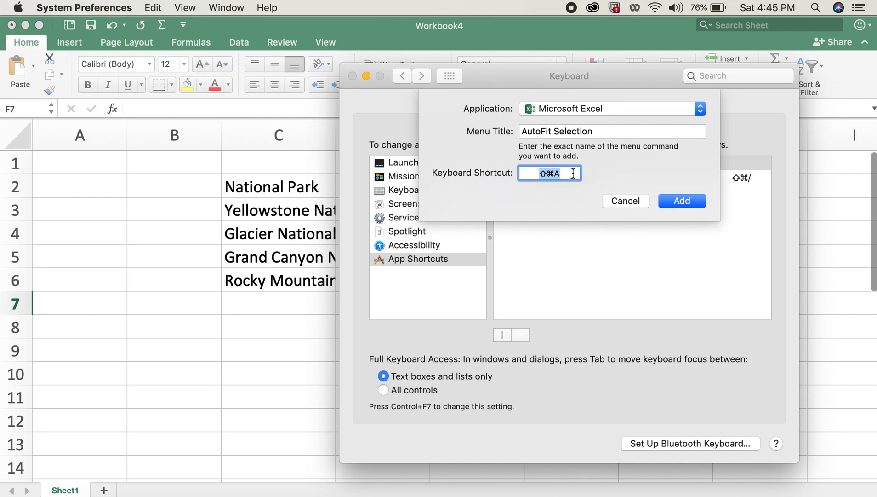
left_click(682, 201)
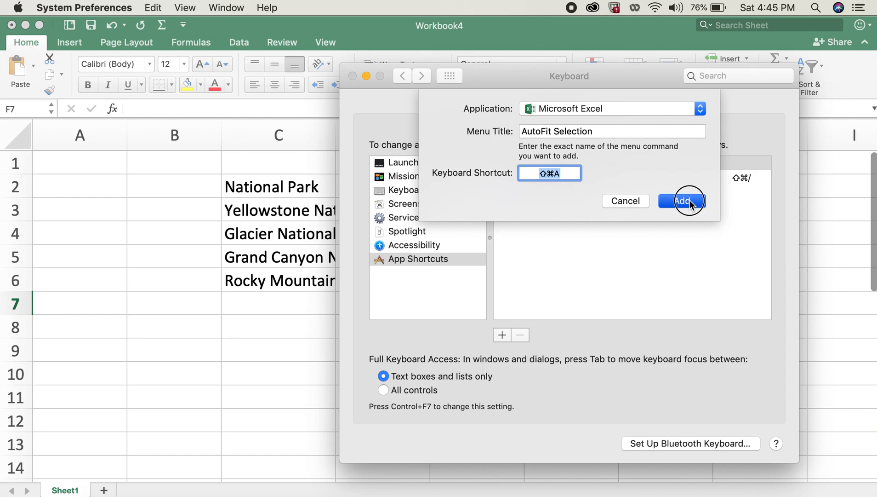
left_click(684, 200)
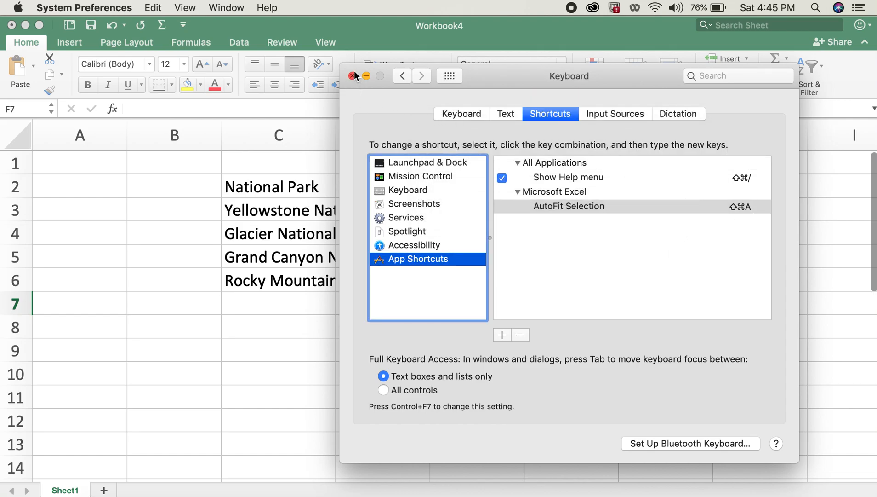
Close Keyboard preferences and select column C in Excel for auto-fitting.
left_click(354, 75)
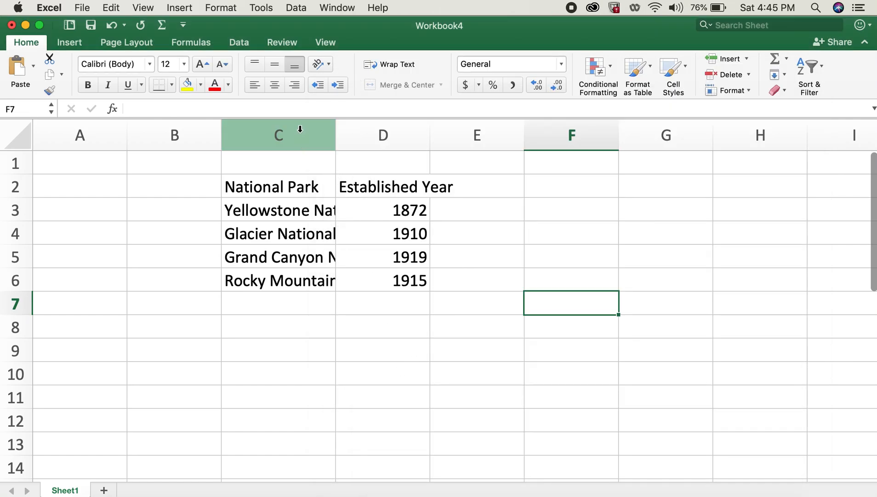
left_click(278, 135)
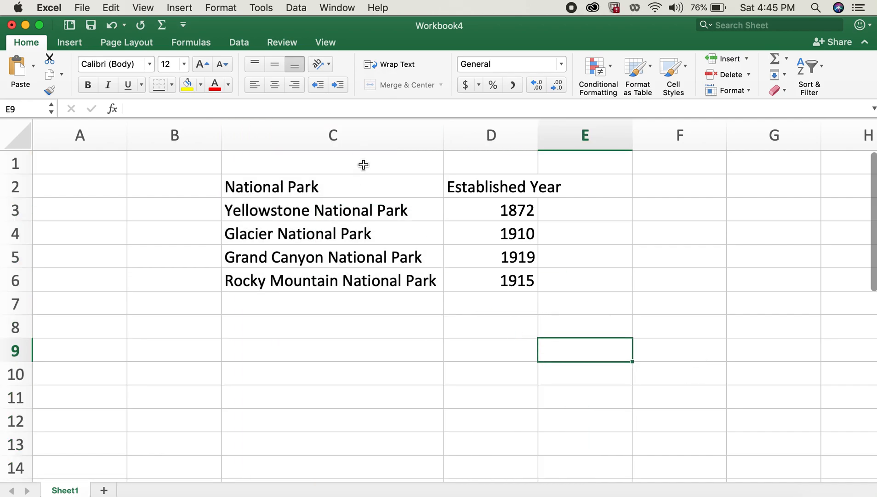
mouse_move(366, 186)
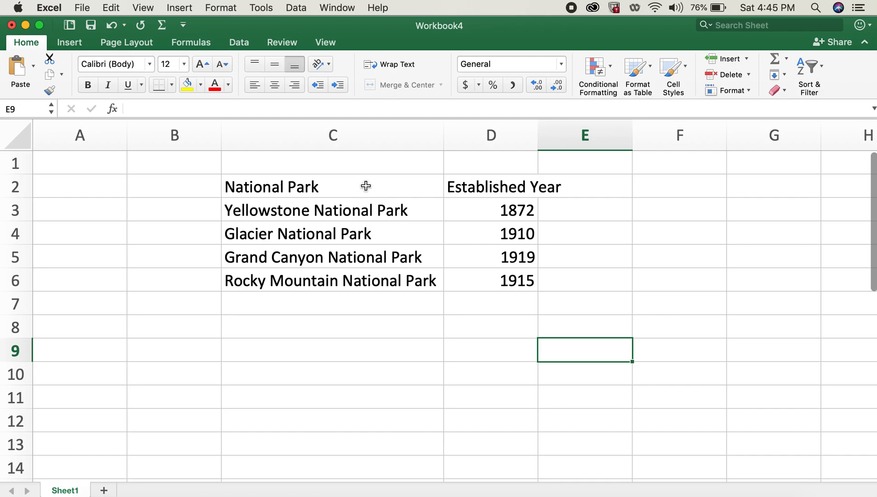
mouse_move(366, 177)
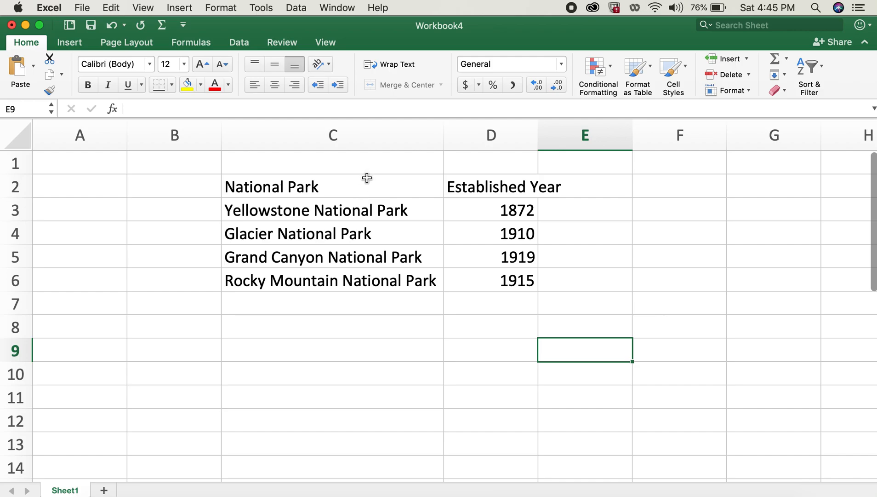
mouse_move(533, 454)
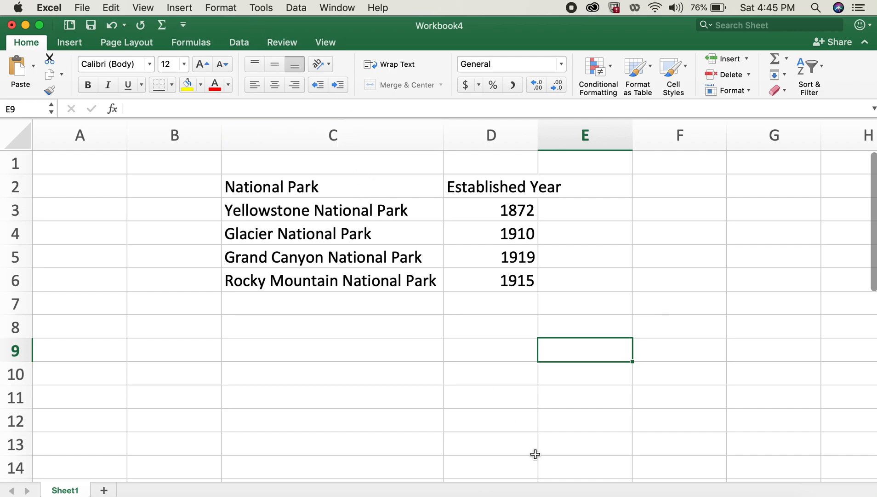
left_click(221, 7)
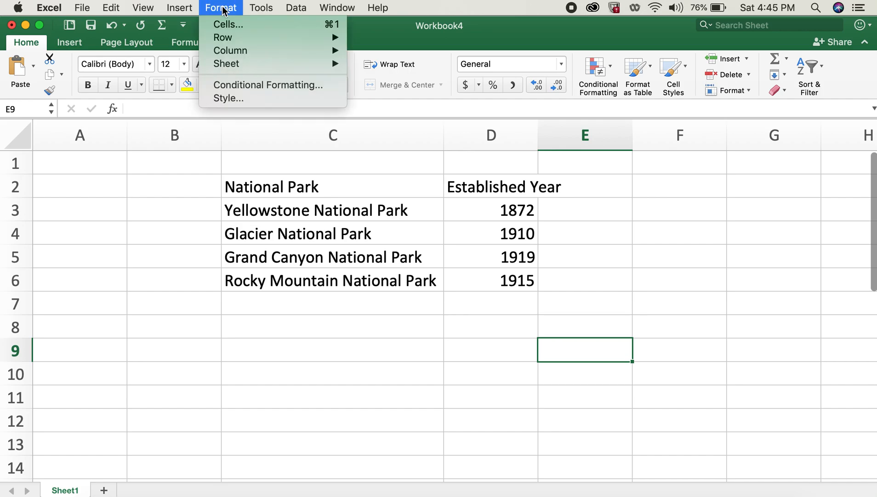
mouse_move(230, 51)
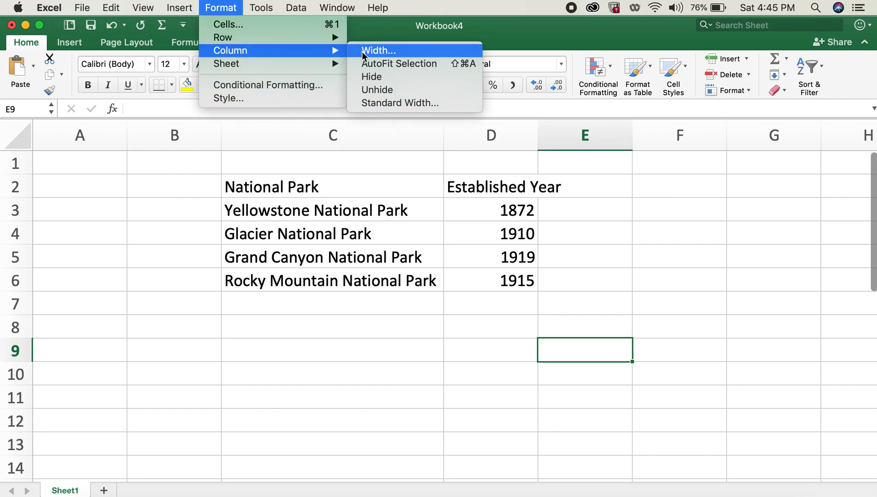
mouse_move(388, 72)
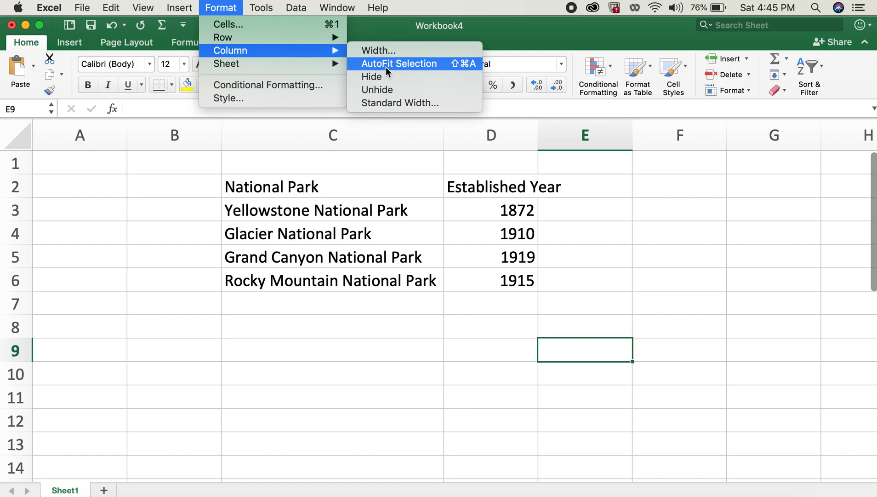
mouse_move(420, 69)
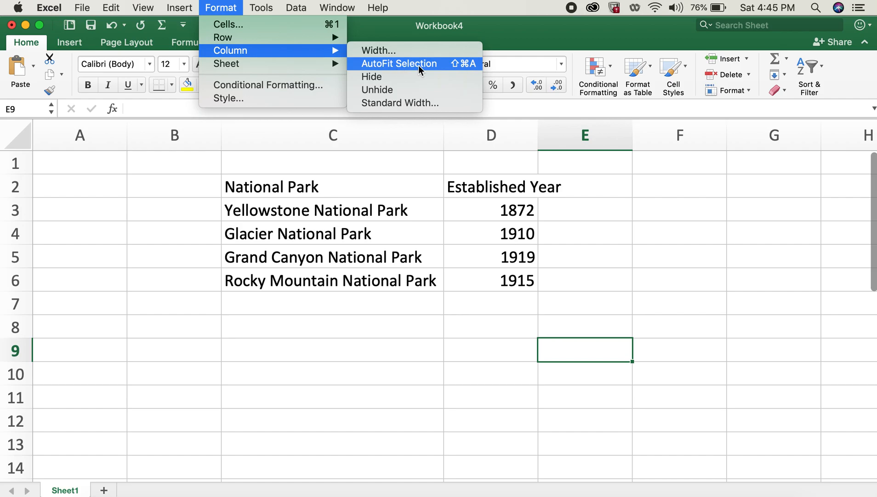
mouse_move(460, 69)
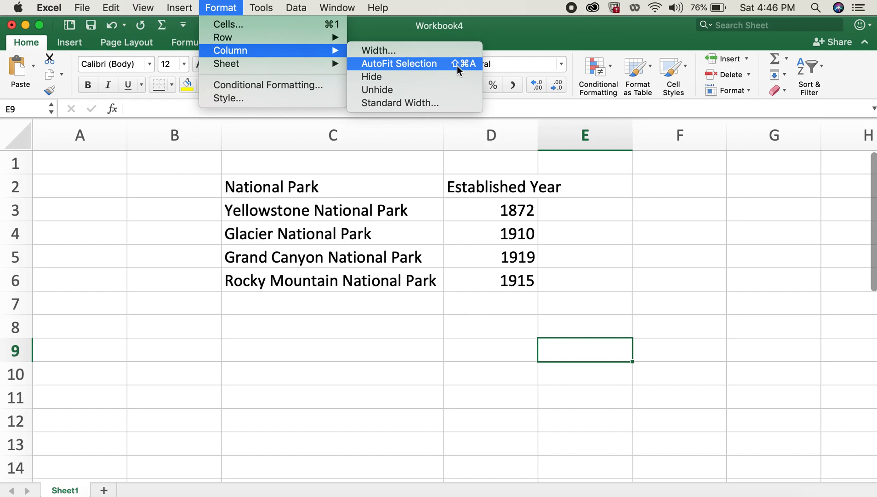
mouse_move(476, 71)
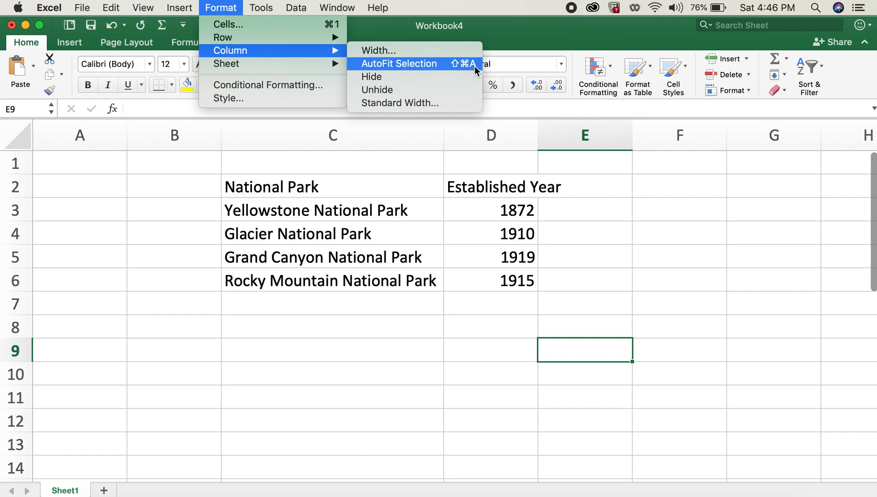
mouse_move(711, 492)
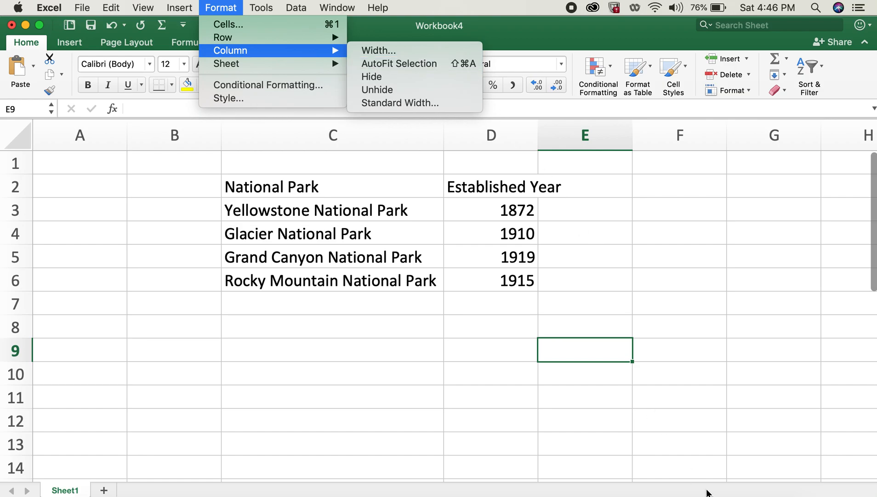
mouse_move(456, 373)
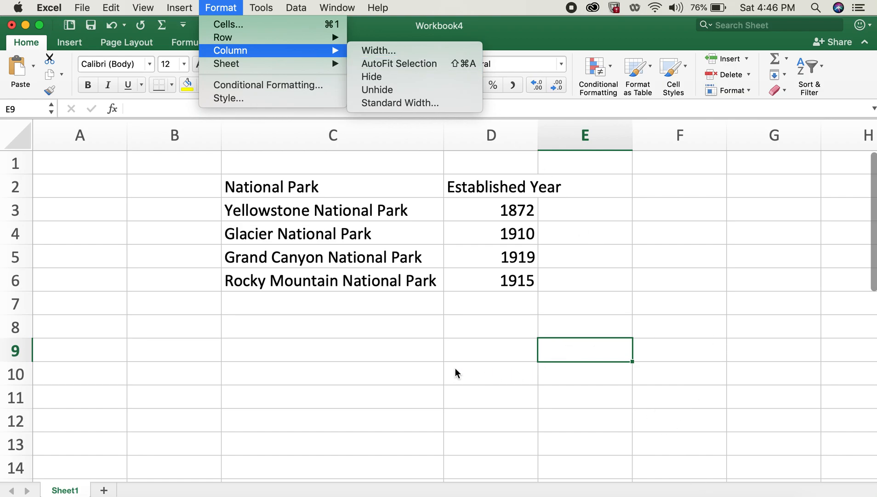